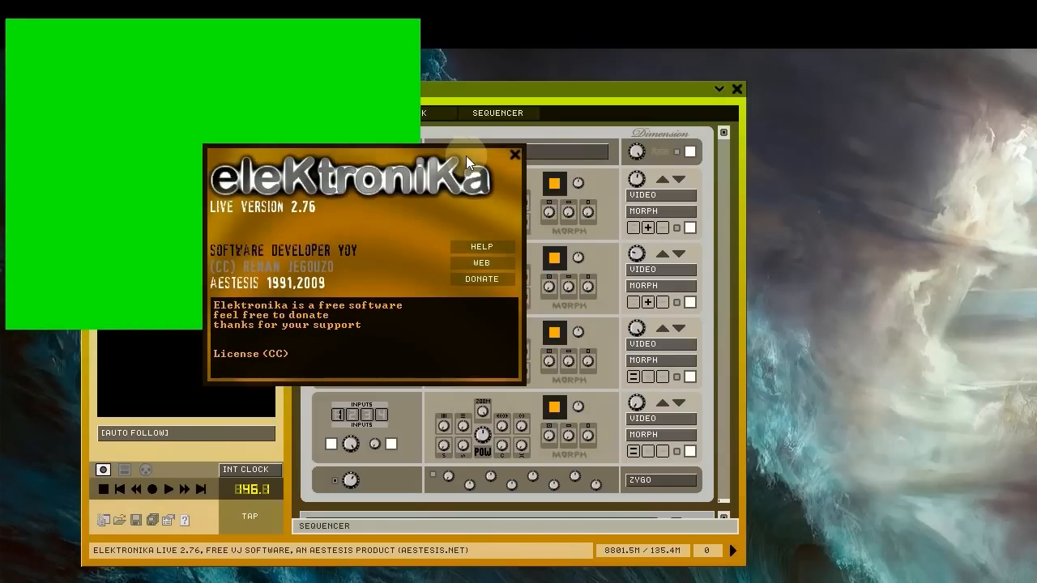
Close the Elektronika about splash so the four-layer mixer and test-pattern preview show
{"action": "left_click", "coordinate": [513, 154]}
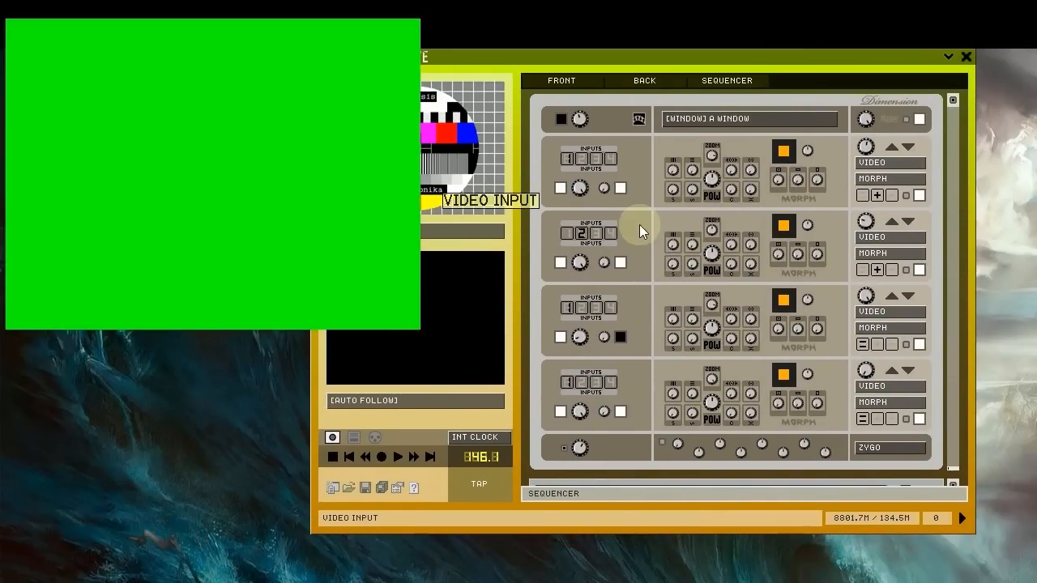
{"action": "left_click", "coordinate": [332, 486]}
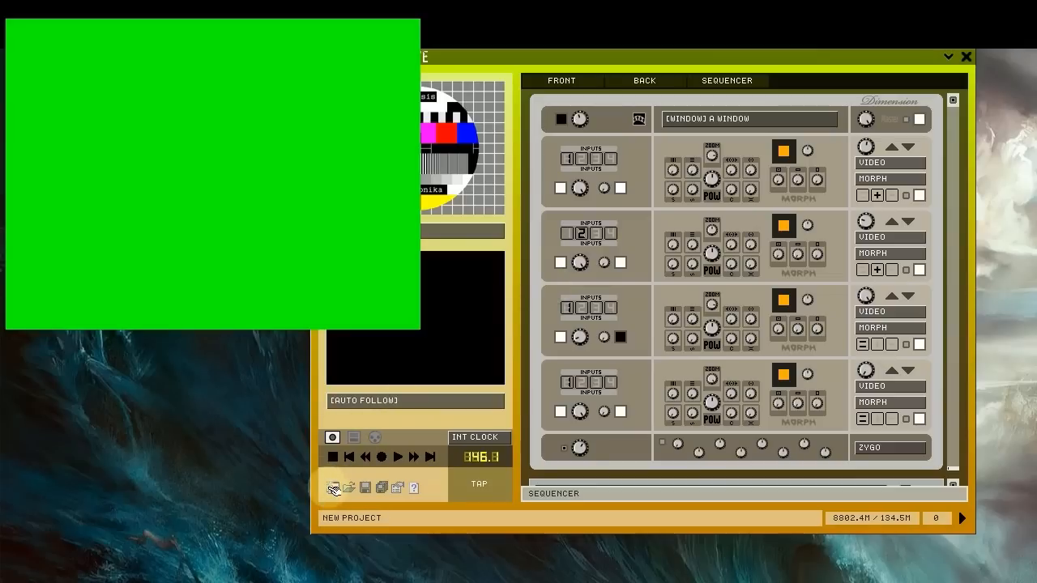
Start a new empty project, clearing the layer mixer beside the test-pattern preview
{"action": "left_click", "coordinate": [332, 486]}
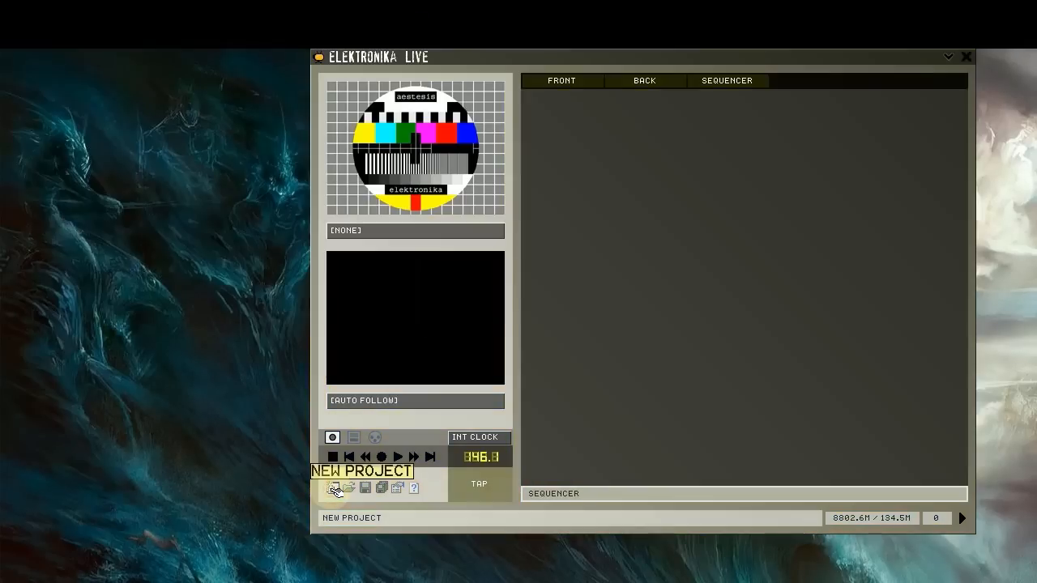
{"action": "left_click", "coordinate": [332, 488]}
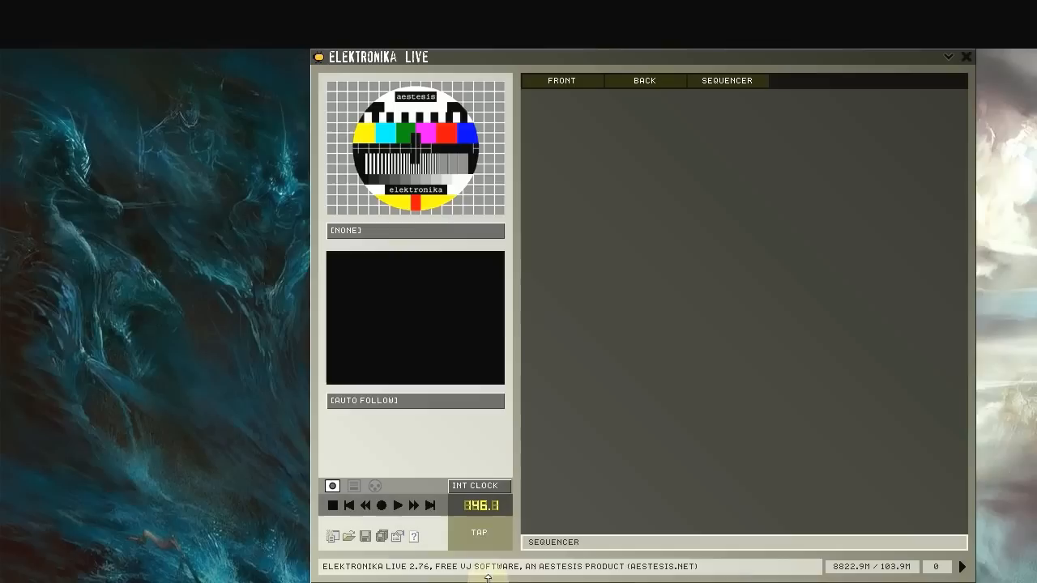
{"action": "mouse_move", "coordinate": [655, 36]}
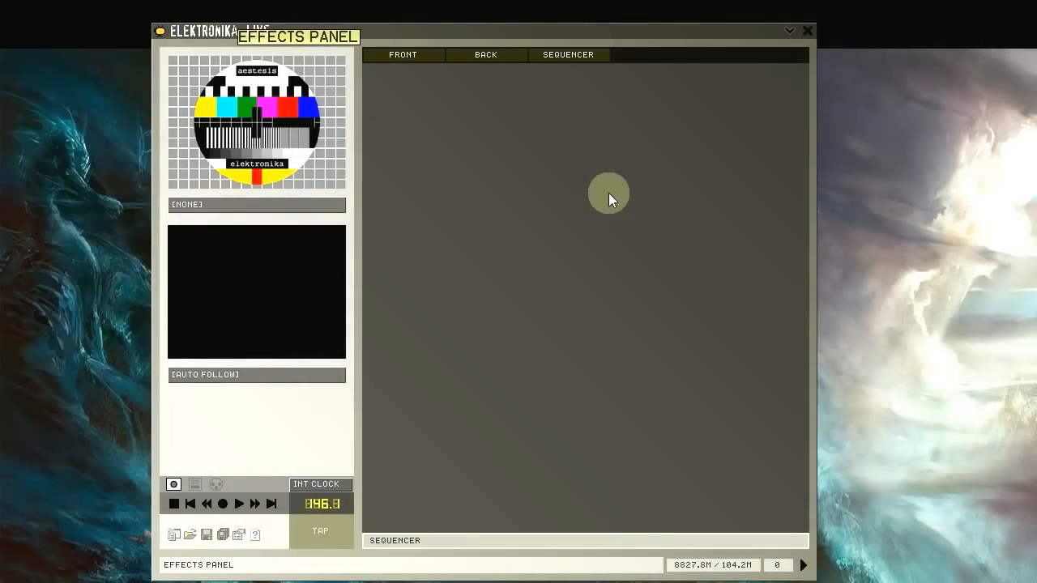
{"action": "mouse_move", "coordinate": [787, 30]}
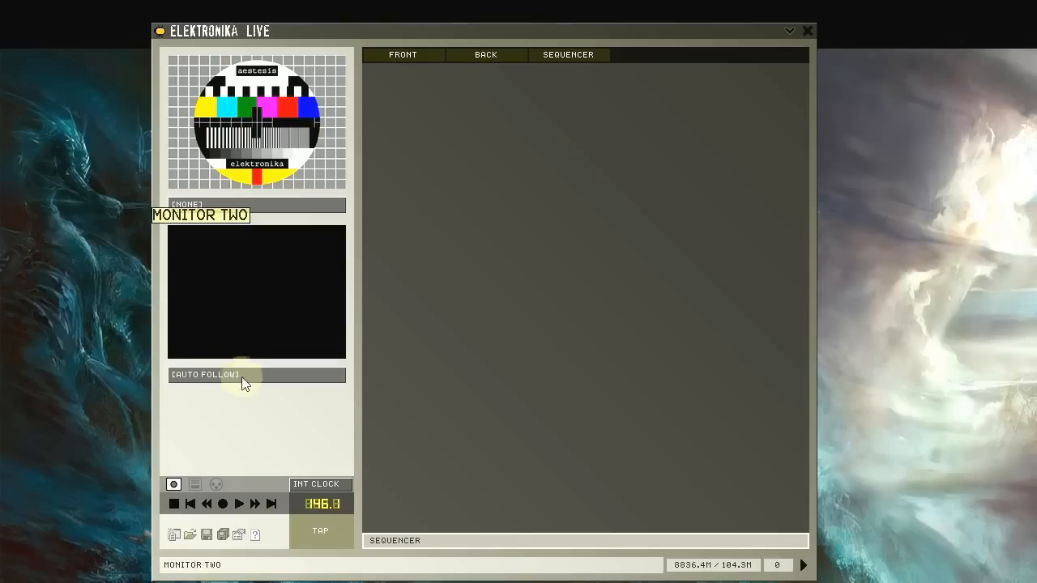
{"action": "left_click", "coordinate": [256, 374]}
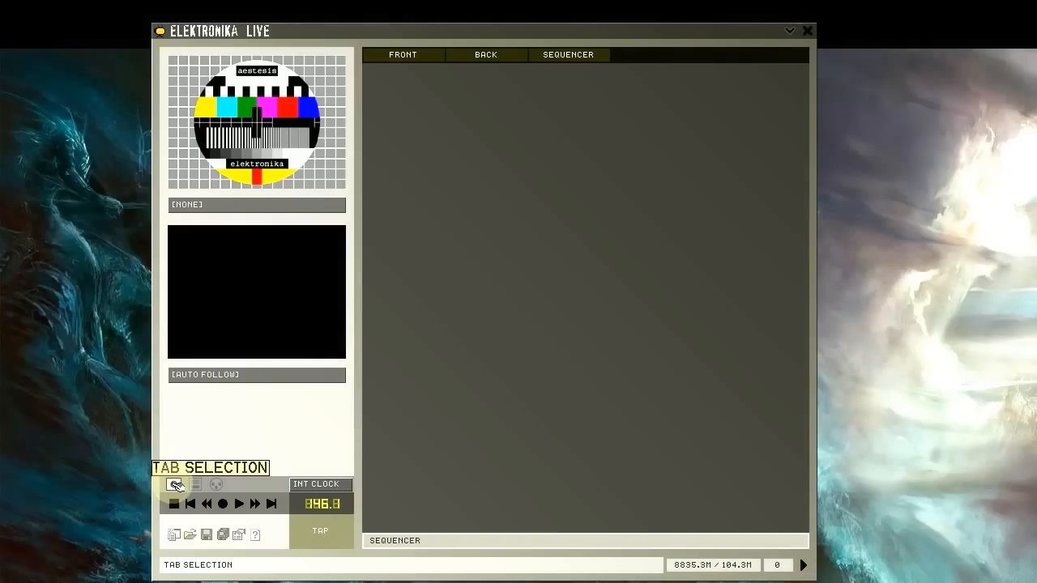
{"action": "left_click", "coordinate": [194, 483]}
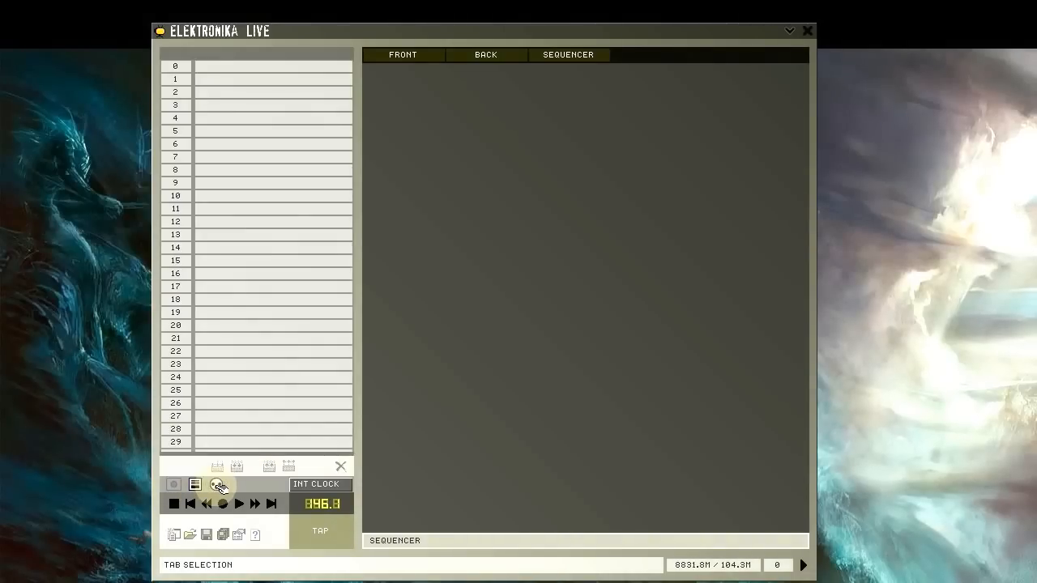
{"action": "left_click", "coordinate": [195, 483]}
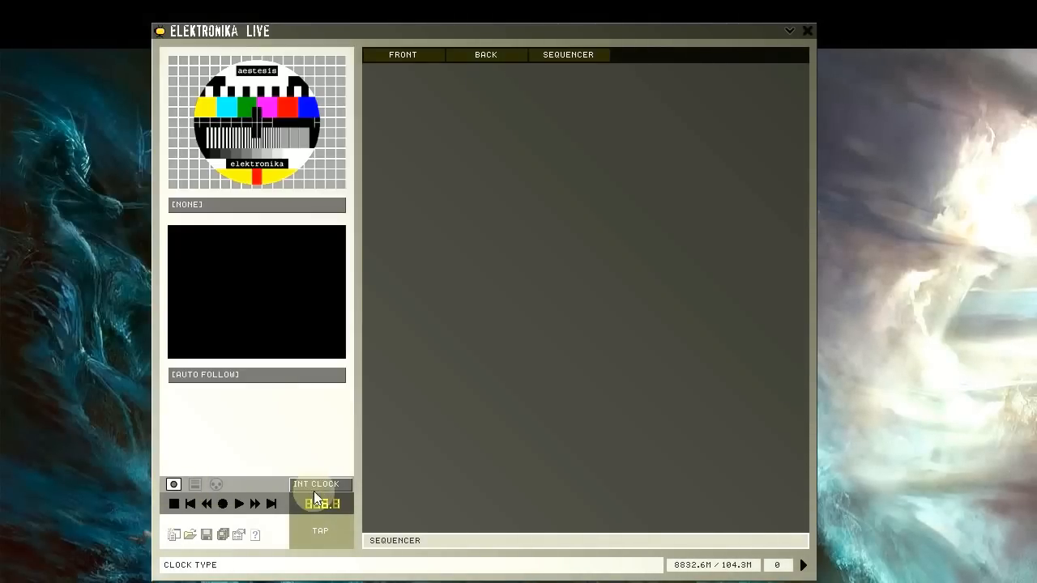
Keep INT CLOCK as tempo source and tap the BPM down from 146 to about 97
{"action": "left_click", "coordinate": [319, 485]}
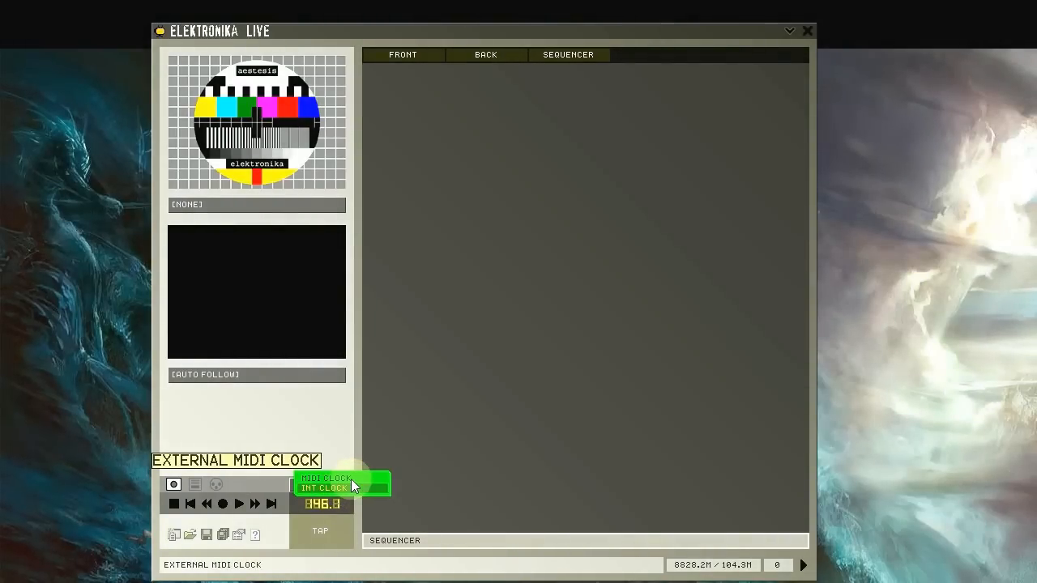
{"action": "left_click", "coordinate": [324, 486]}
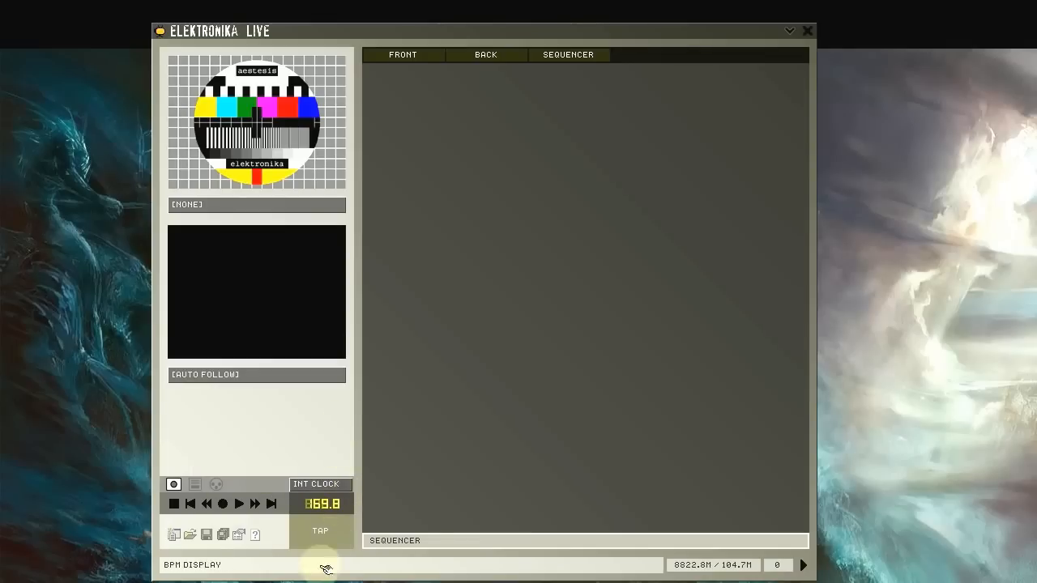
{"action": "left_click", "coordinate": [321, 531]}
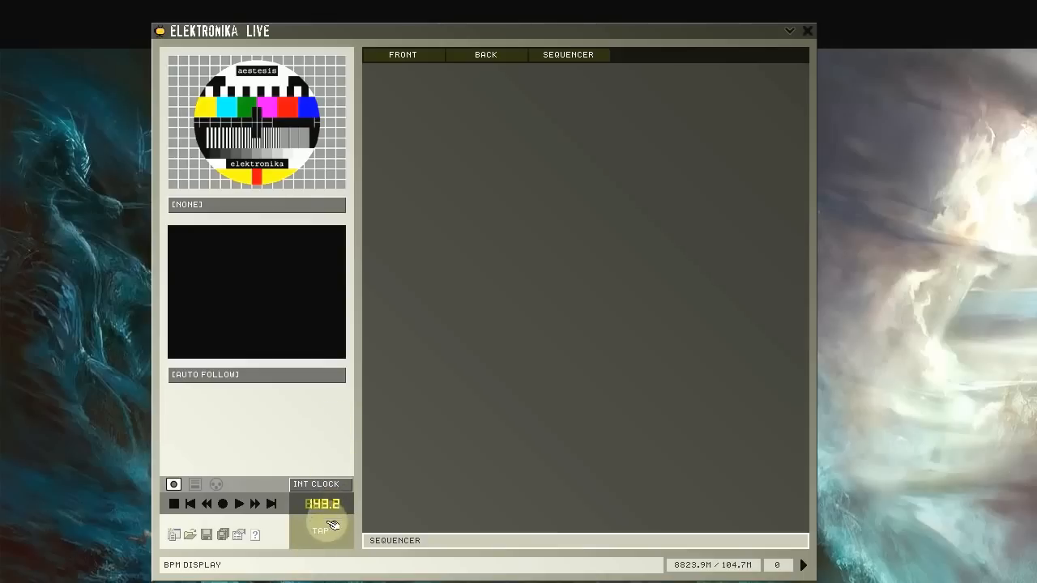
{"action": "left_click", "coordinate": [320, 527]}
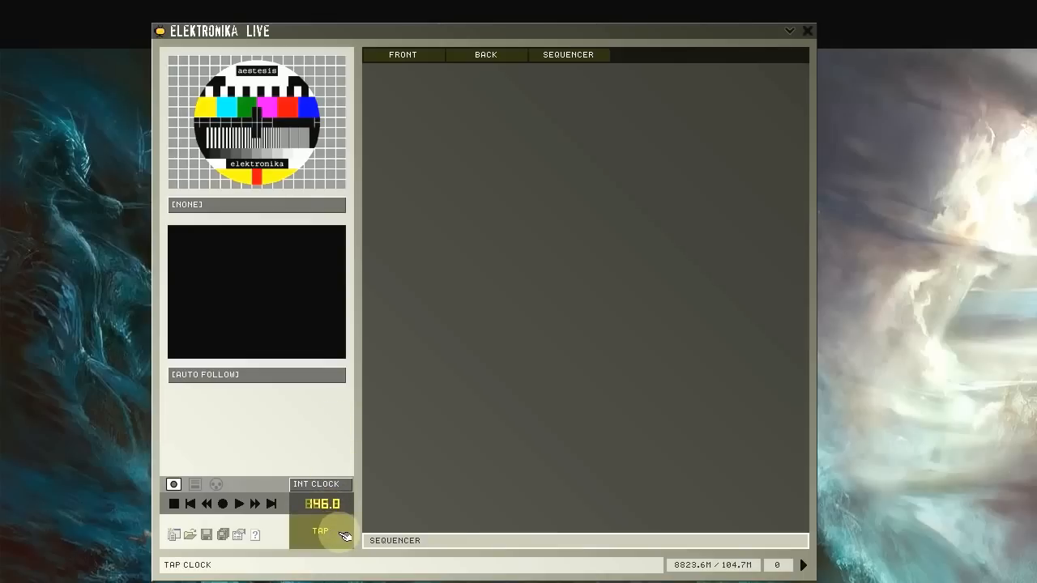
{"action": "left_click", "coordinate": [320, 531]}
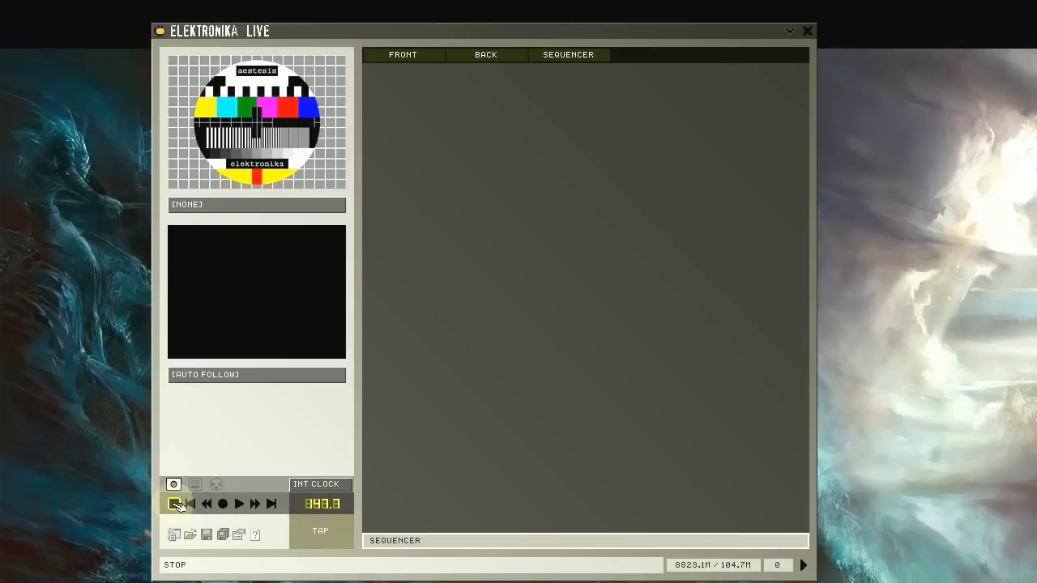
{"action": "left_click", "coordinate": [238, 502]}
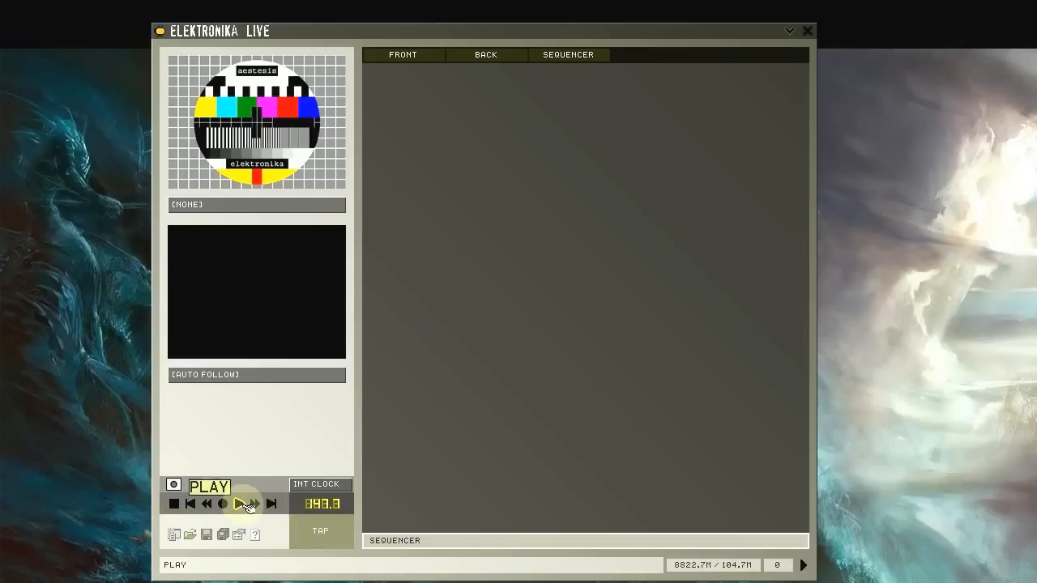
{"action": "left_click", "coordinate": [174, 503]}
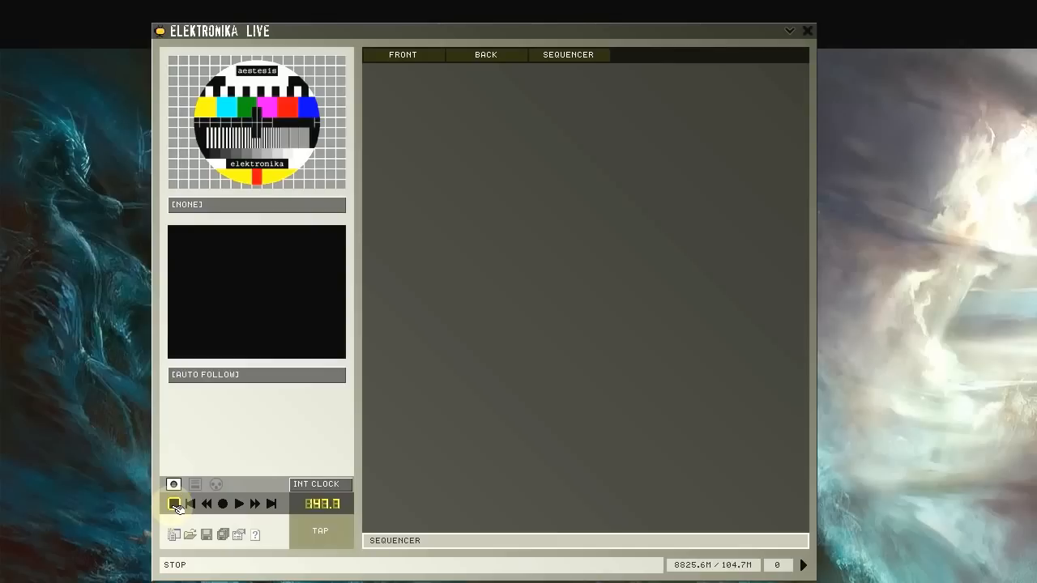
{"action": "left_click", "coordinate": [173, 535]}
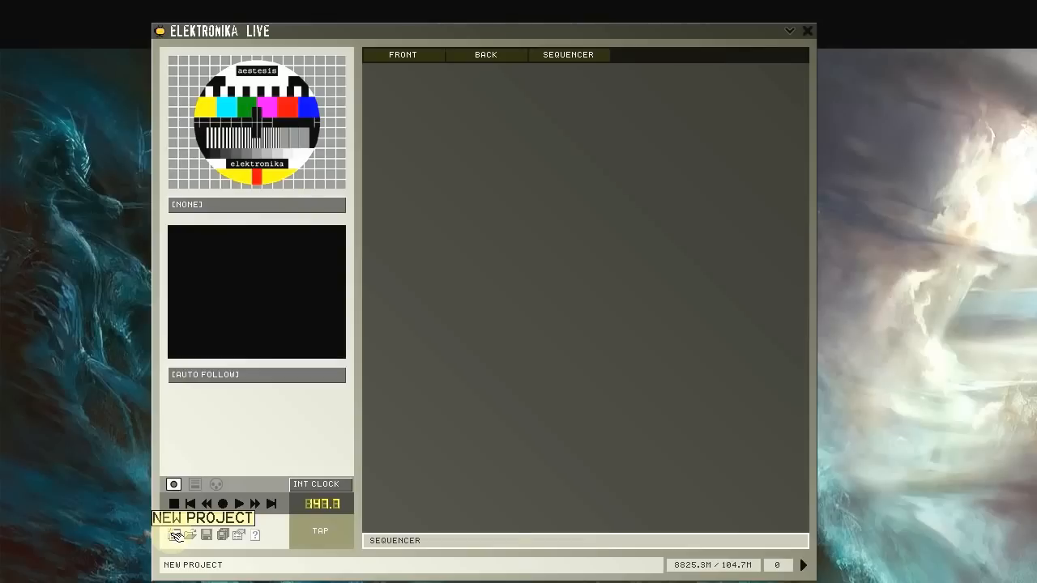
{"action": "mouse_move", "coordinate": [207, 534]}
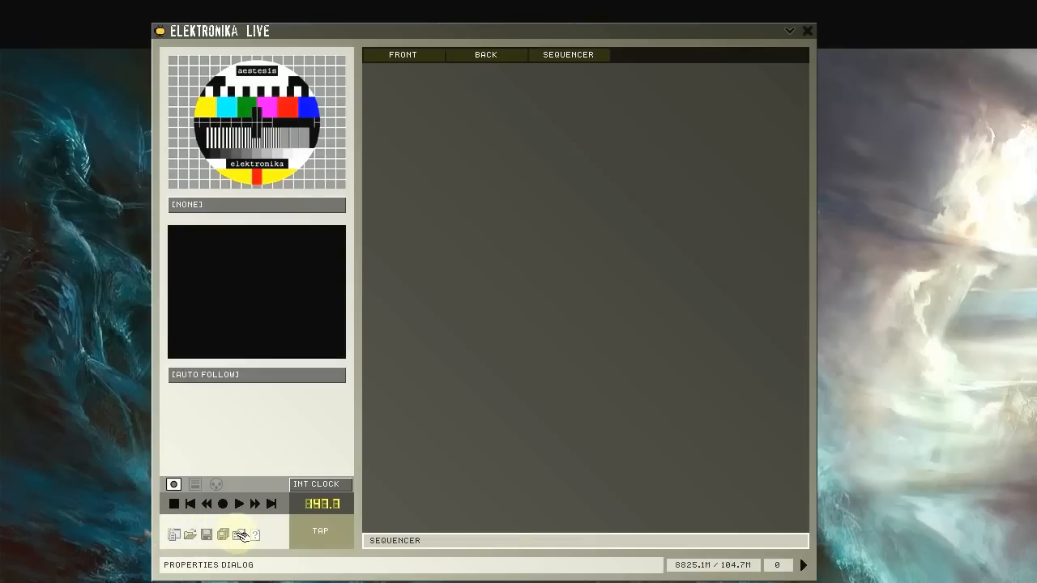
{"action": "mouse_move", "coordinate": [256, 535]}
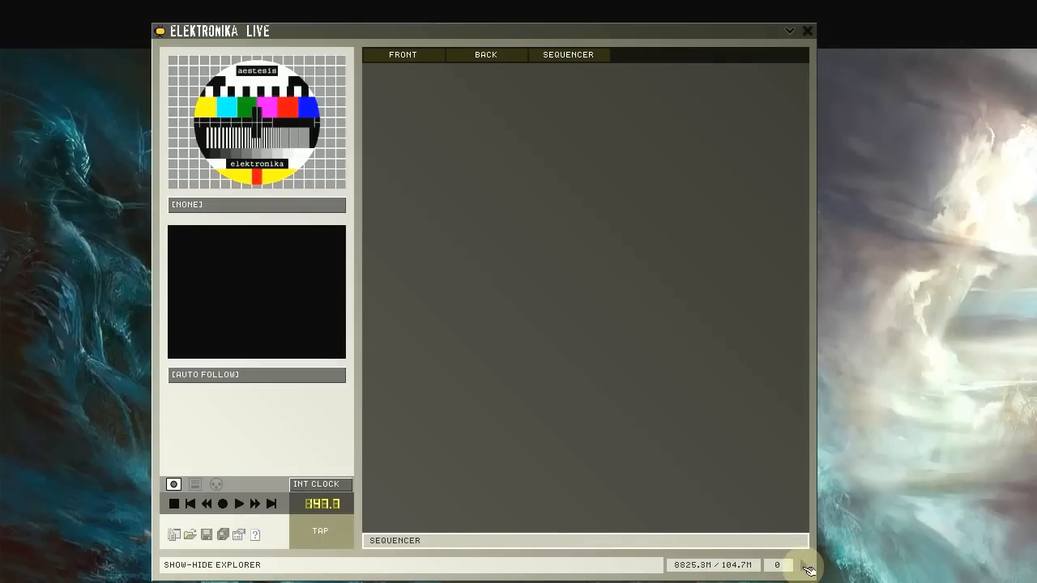
Show the file explorer, browse into the 720 loops folder and preview an MP4 clip
{"action": "left_click", "coordinate": [807, 564]}
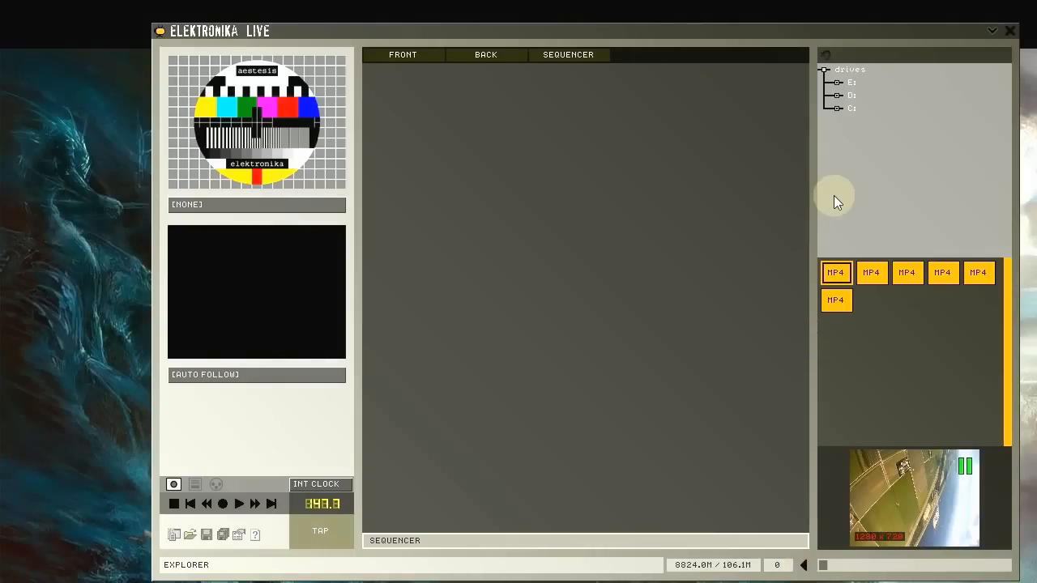
{"action": "left_click", "coordinate": [839, 81]}
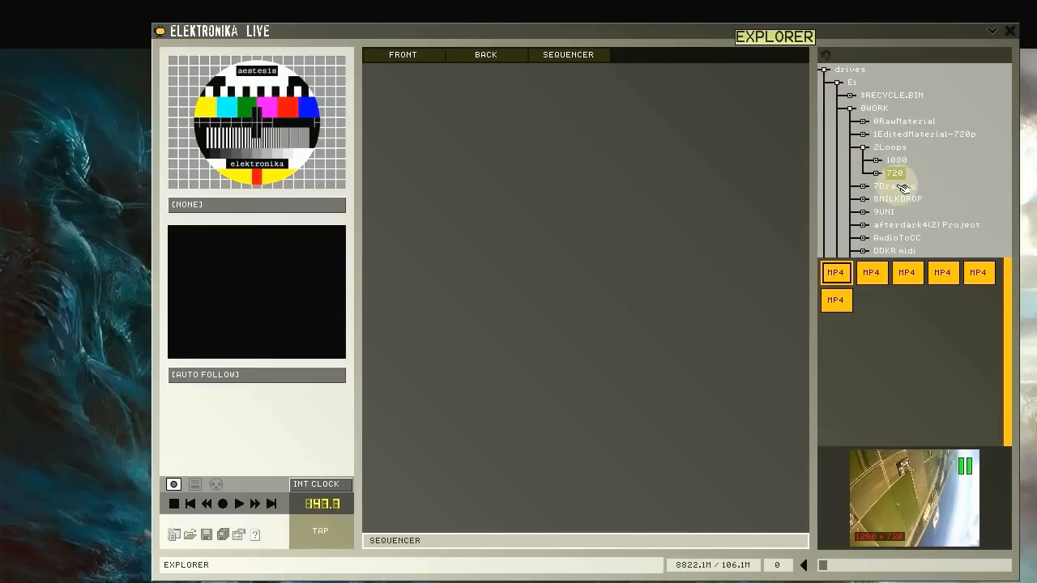
{"action": "left_click", "coordinate": [872, 272]}
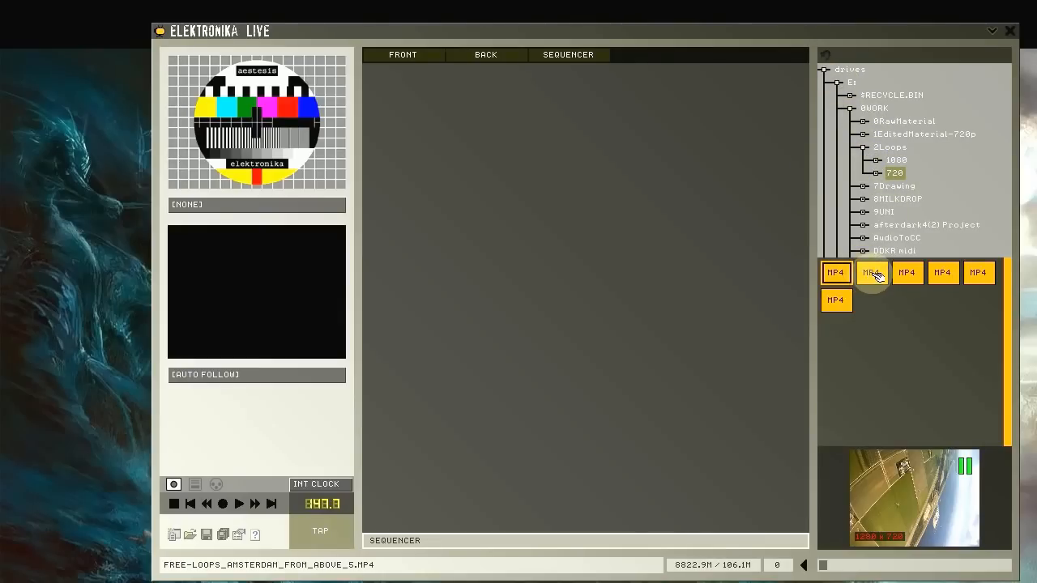
{"action": "left_click", "coordinate": [872, 272]}
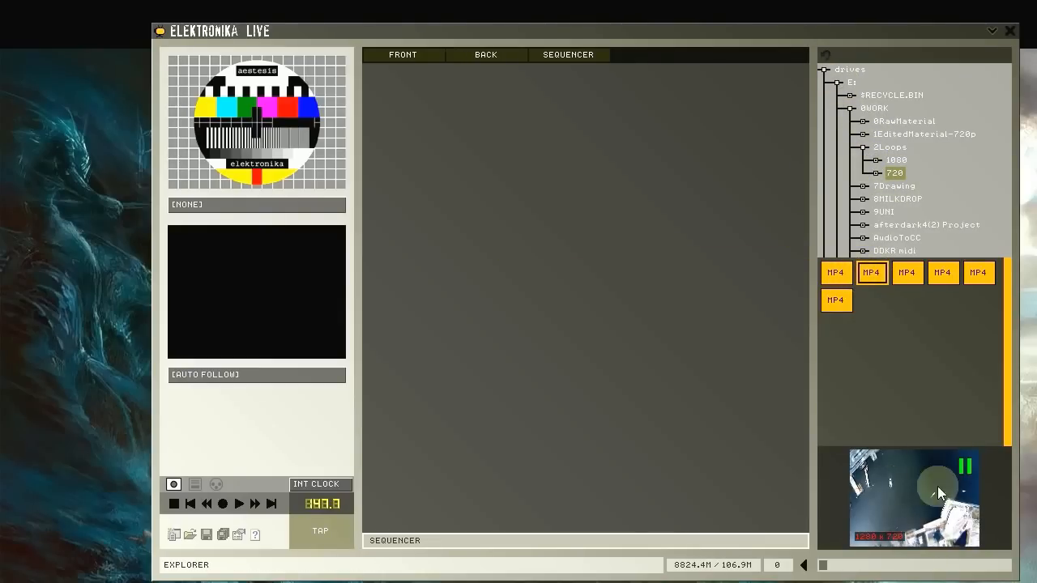